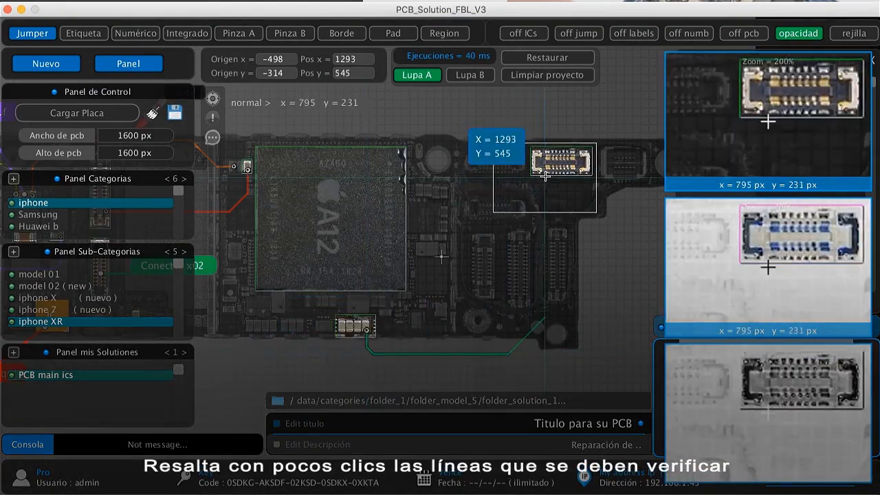
- Create a new solution and load the iPhone X Memory NAND U2600 solution
right_click(557, 160)
text(soluc)
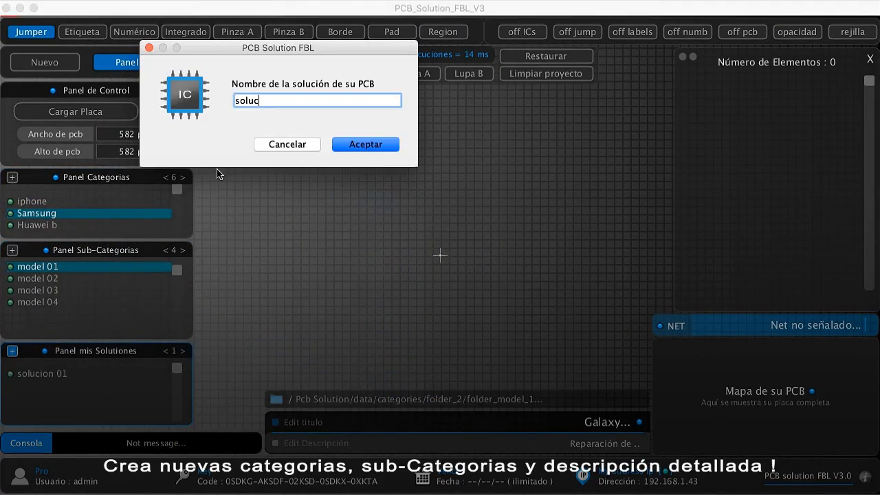
click(365, 144)
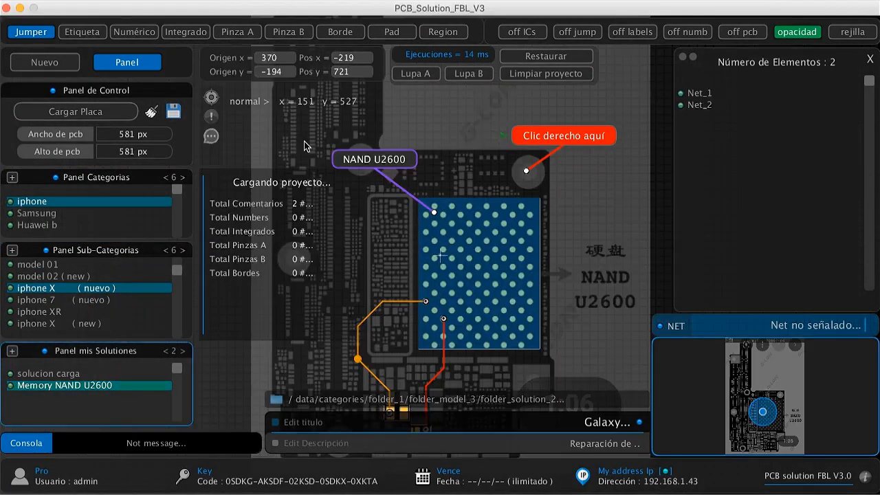
- Add a pad right of NAND U2600 and link it with red and green jumper tracks
click(391, 32)
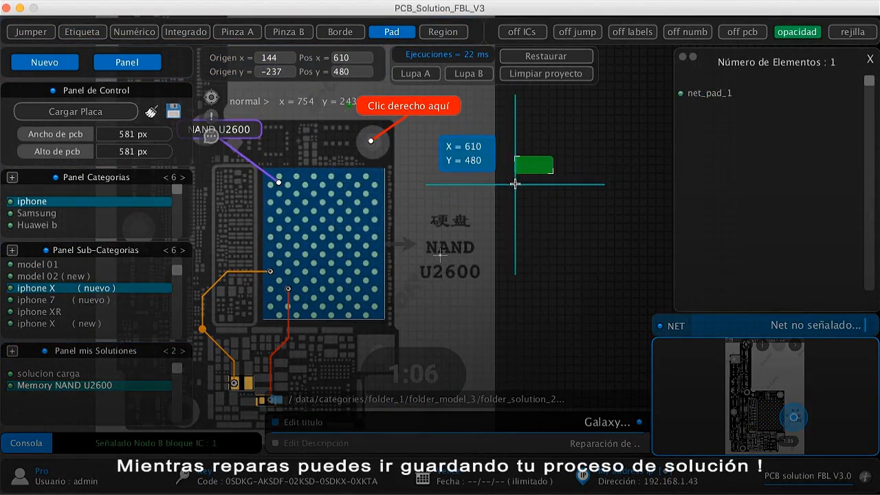
click(30, 32)
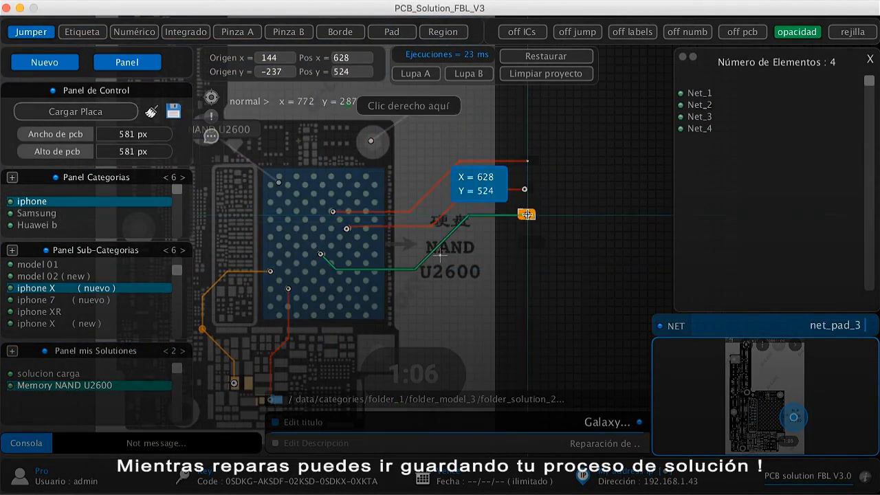